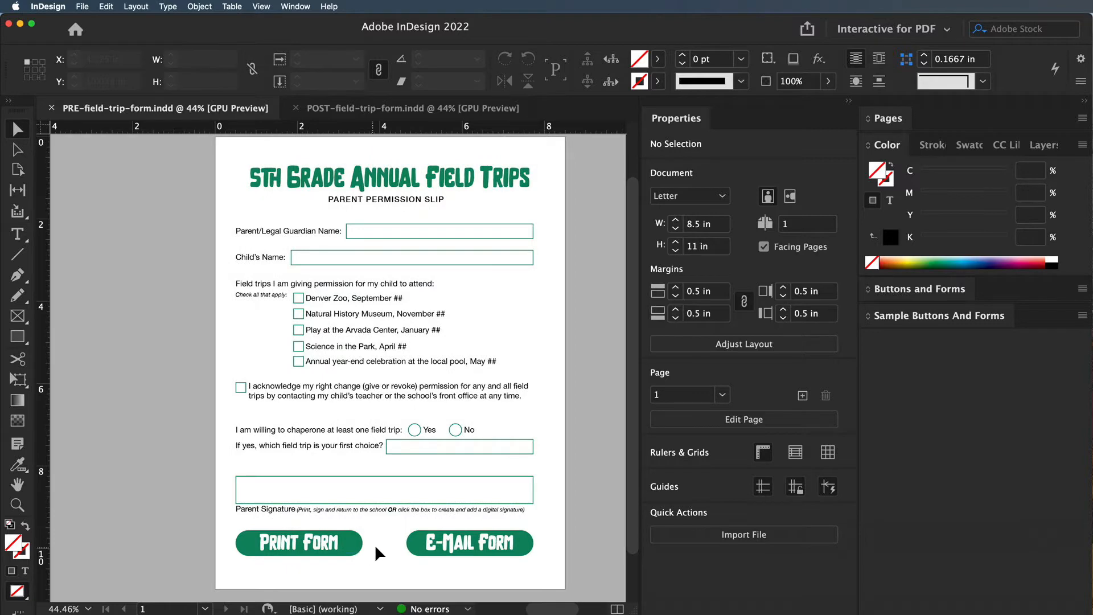
Inspect the guardian name input box on the permission slip, then deselect it.
click(415, 429)
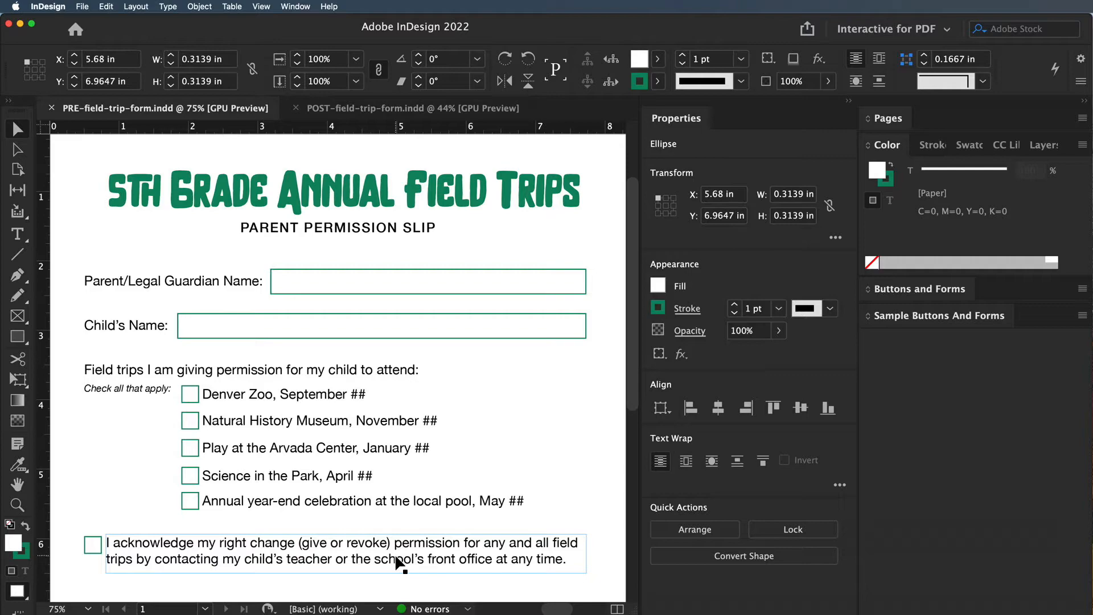
scroll(down, 3)
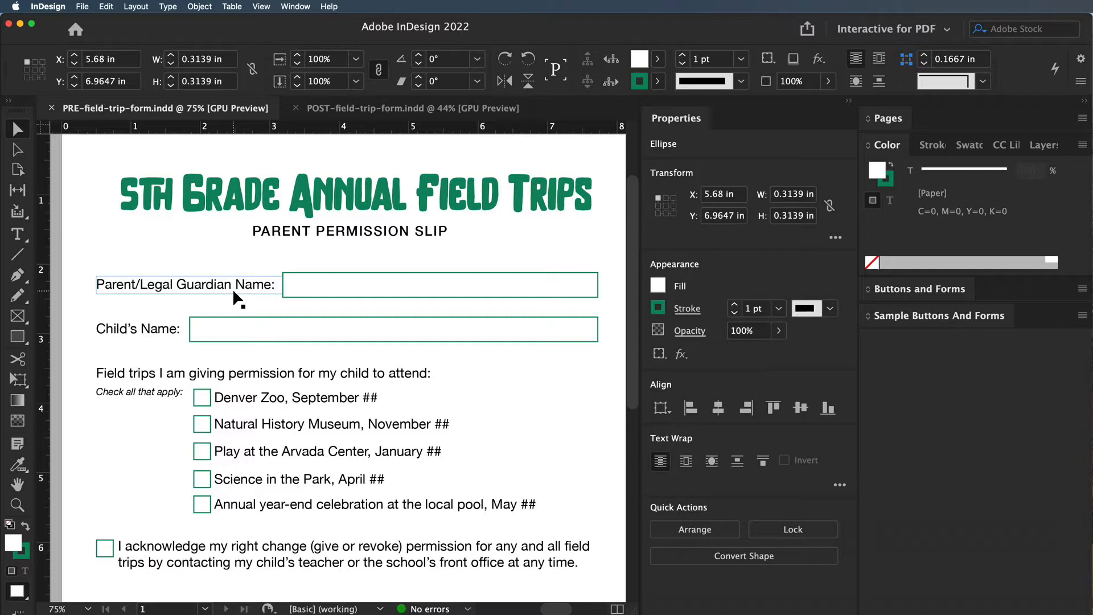
click(439, 283)
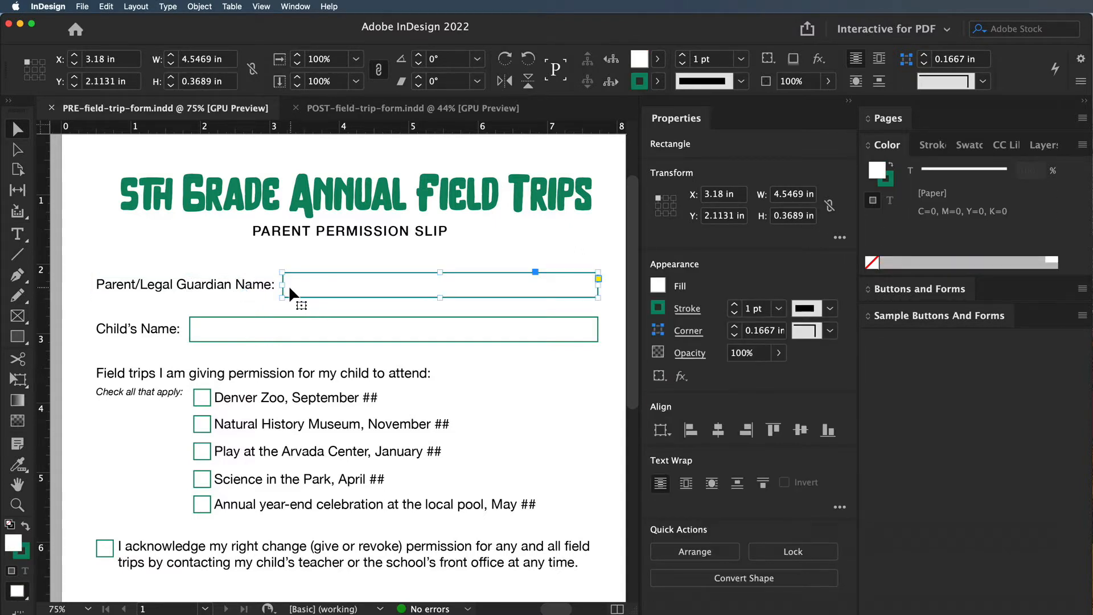
mouse_move(329, 297)
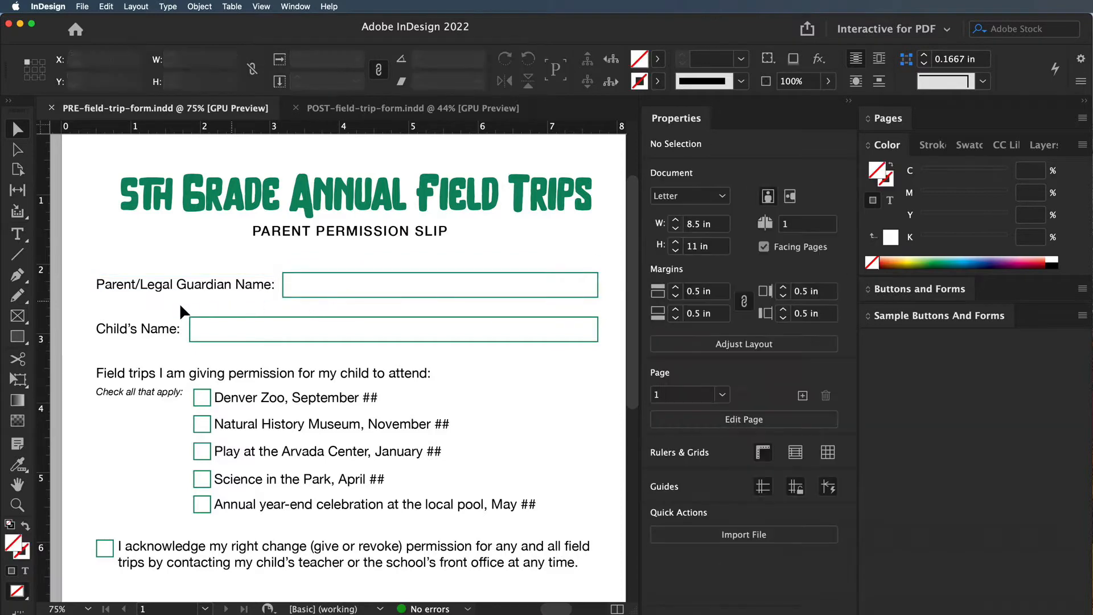
click(138, 329)
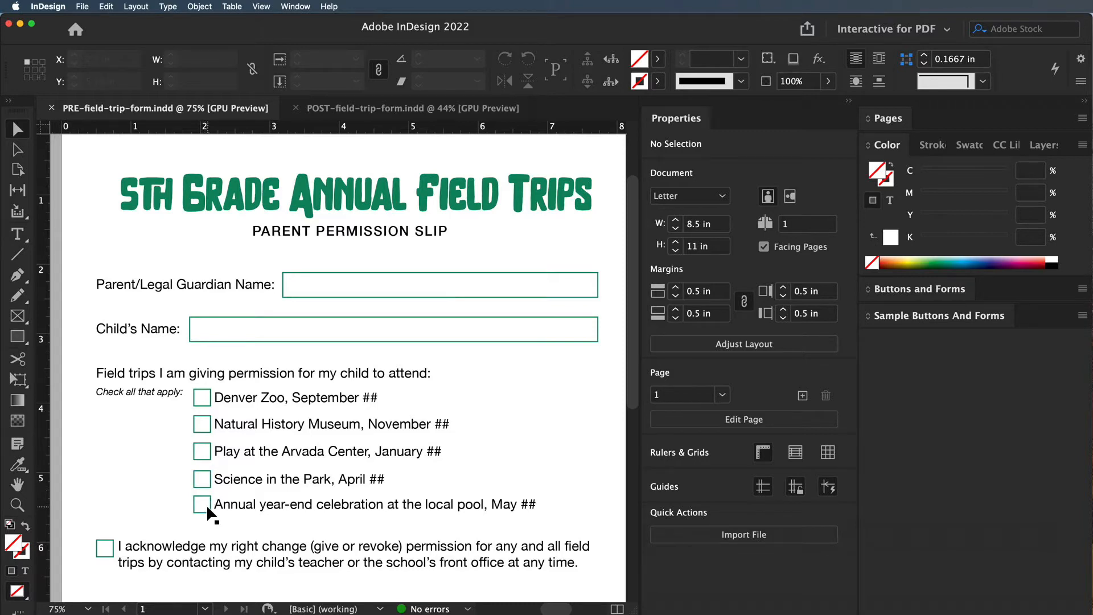
Drag the 'Check all that apply' label back into its original position.
click(376, 505)
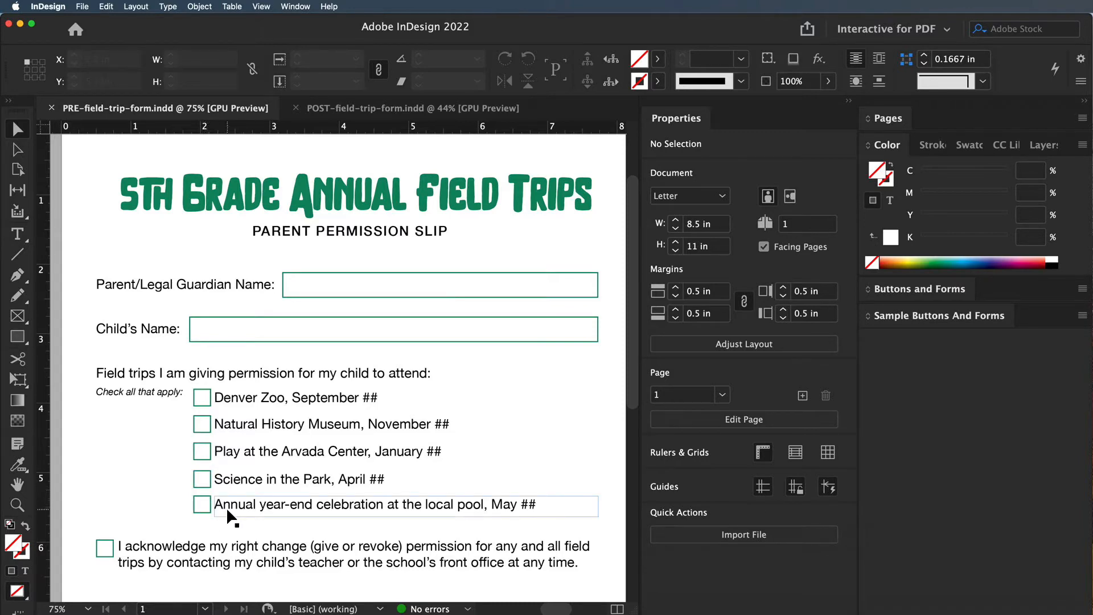
scroll(down, 3)
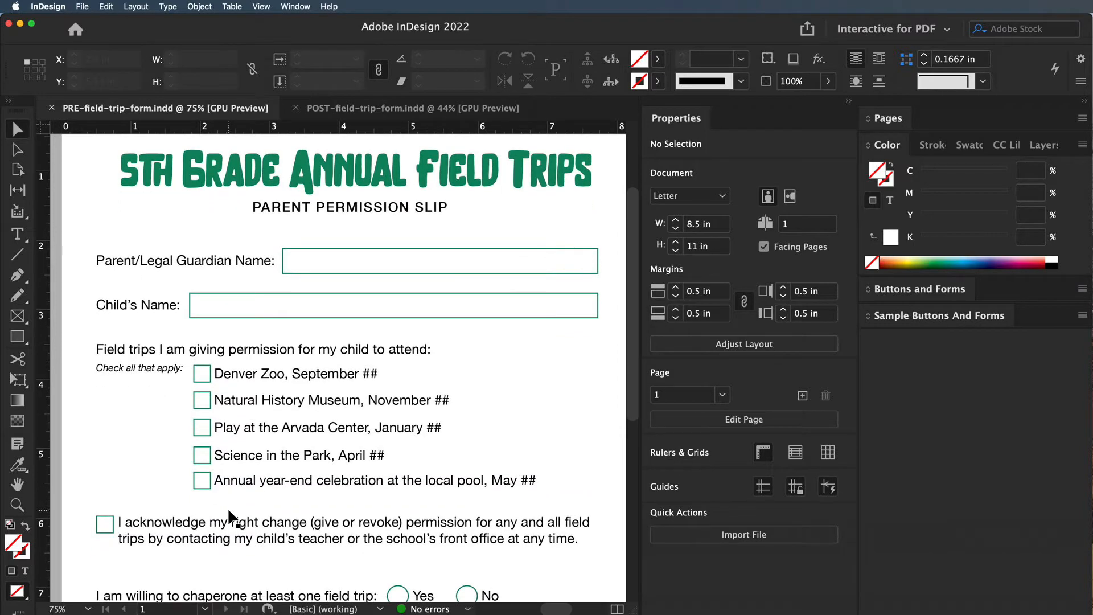
click(140, 369)
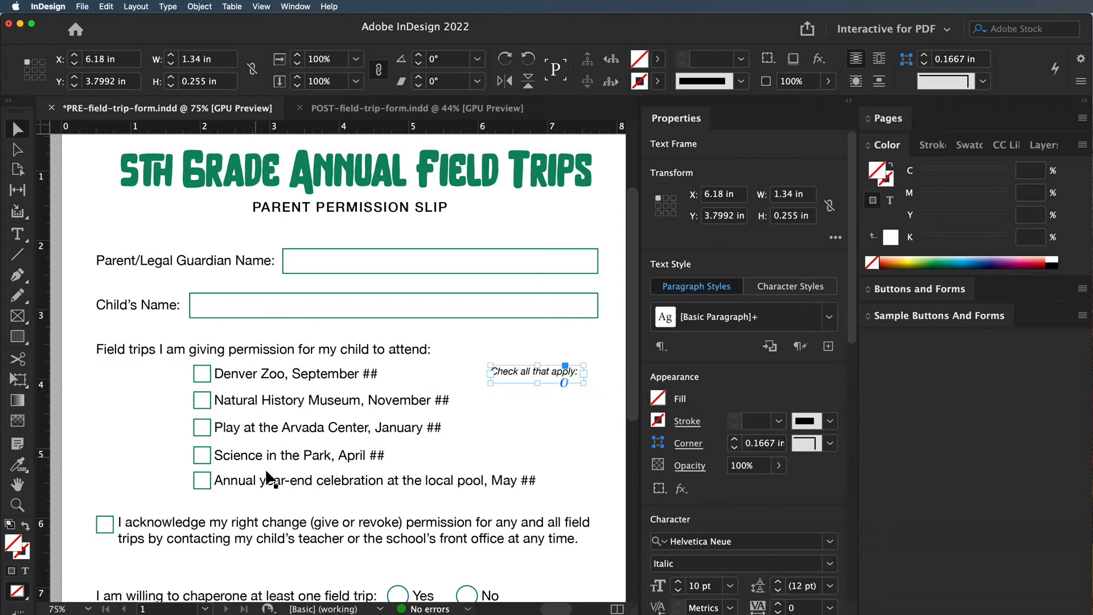
drag(534, 372, 139, 372)
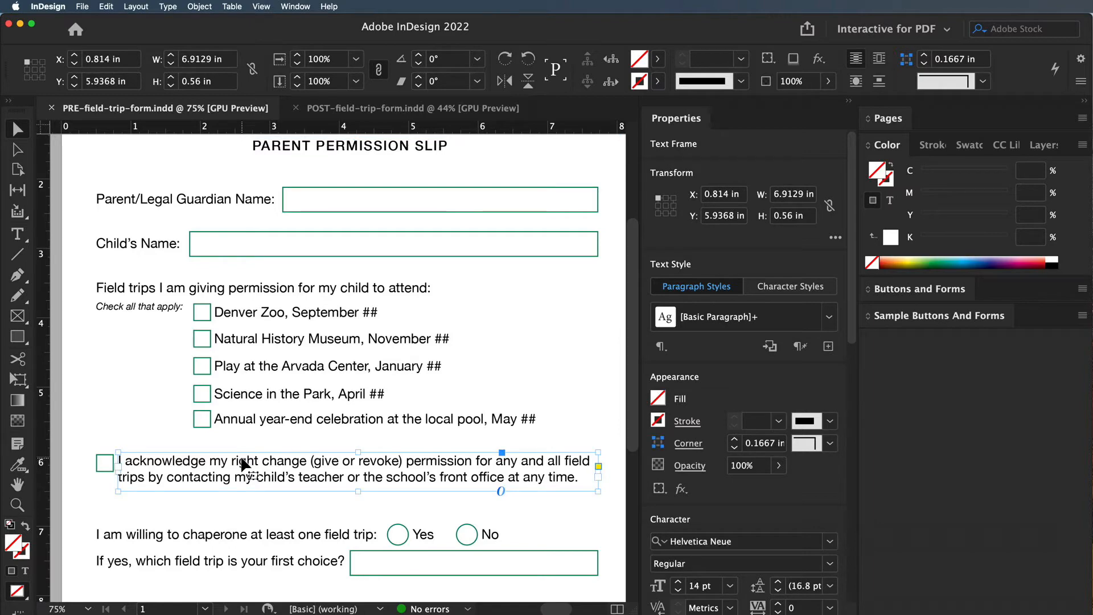
click(232, 515)
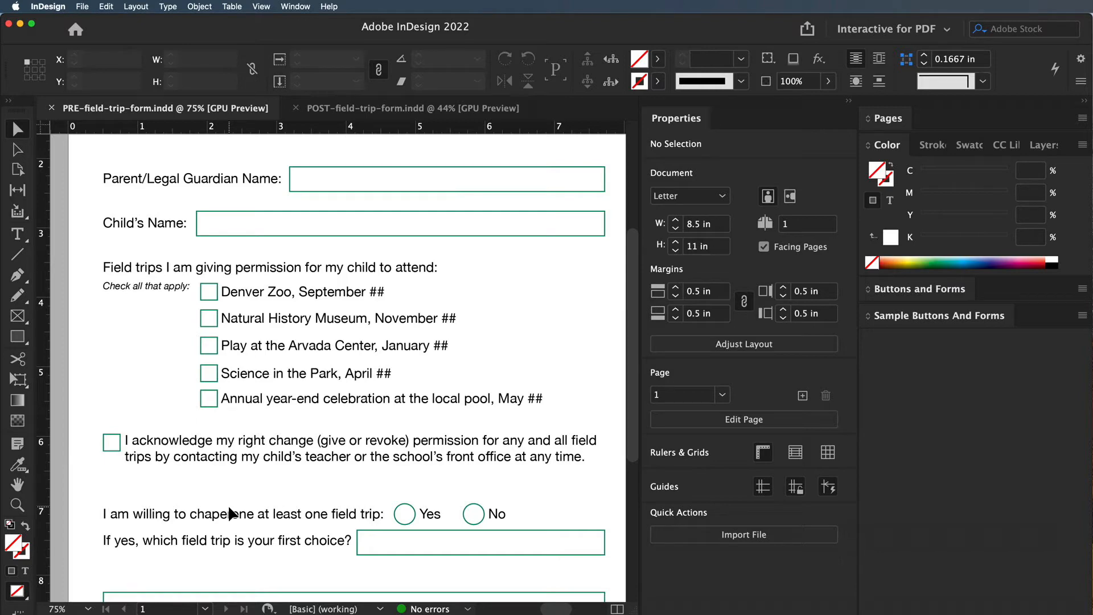
Review the lower part of the slip and clear the selection.
scroll(down, 3)
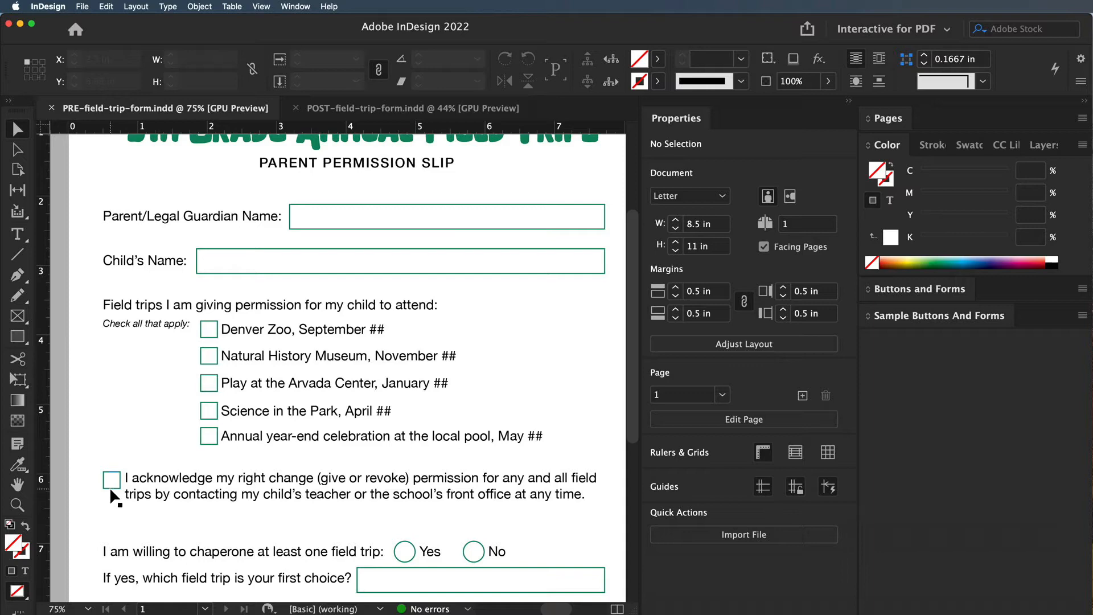
click(111, 479)
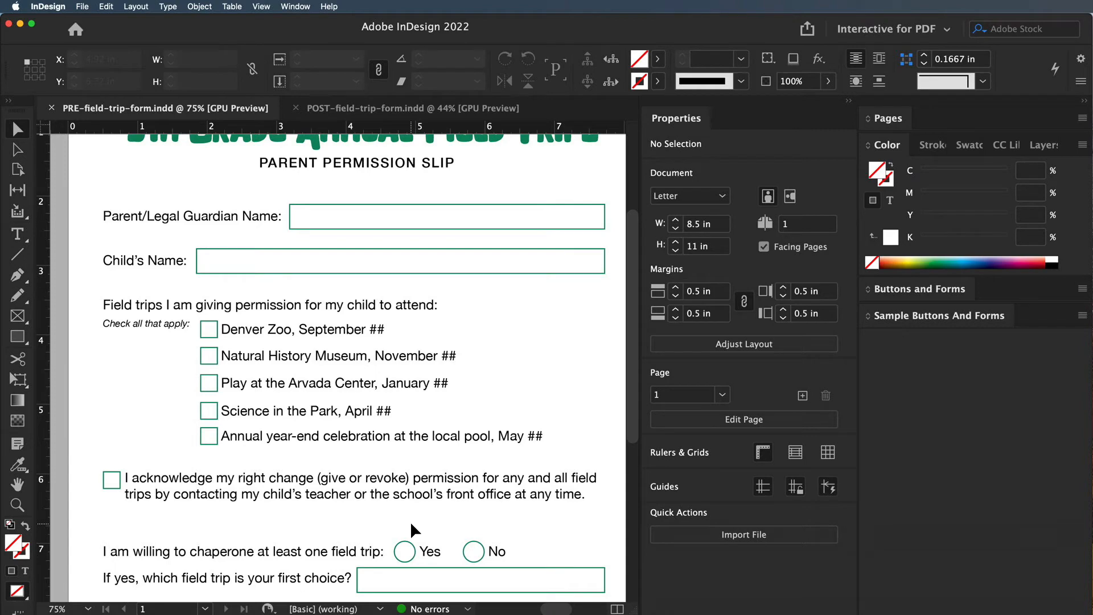
scroll(down, 3)
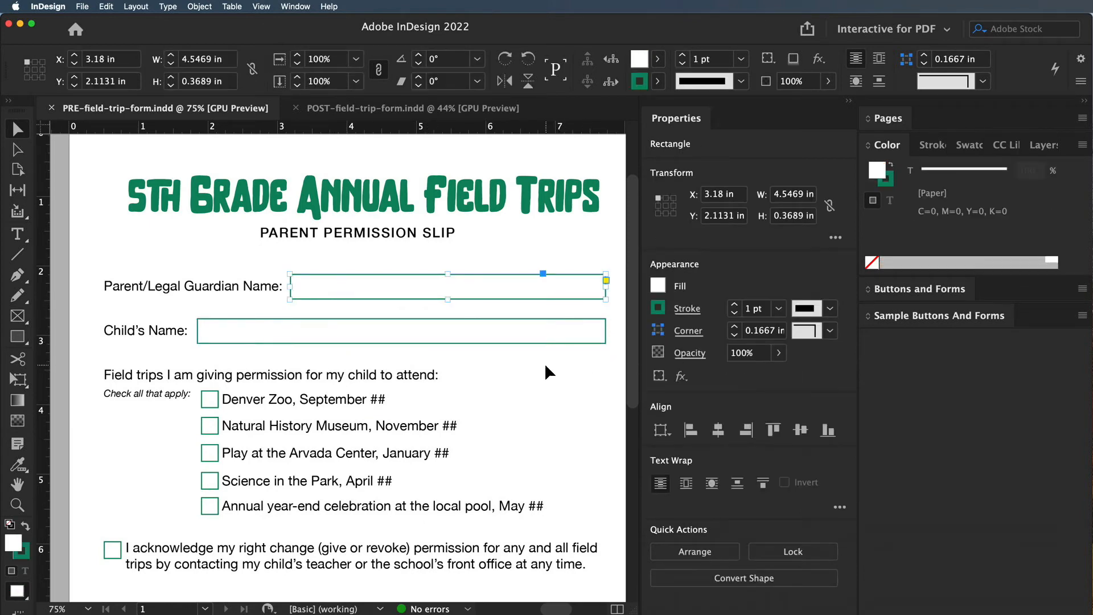
mouse_move(515, 370)
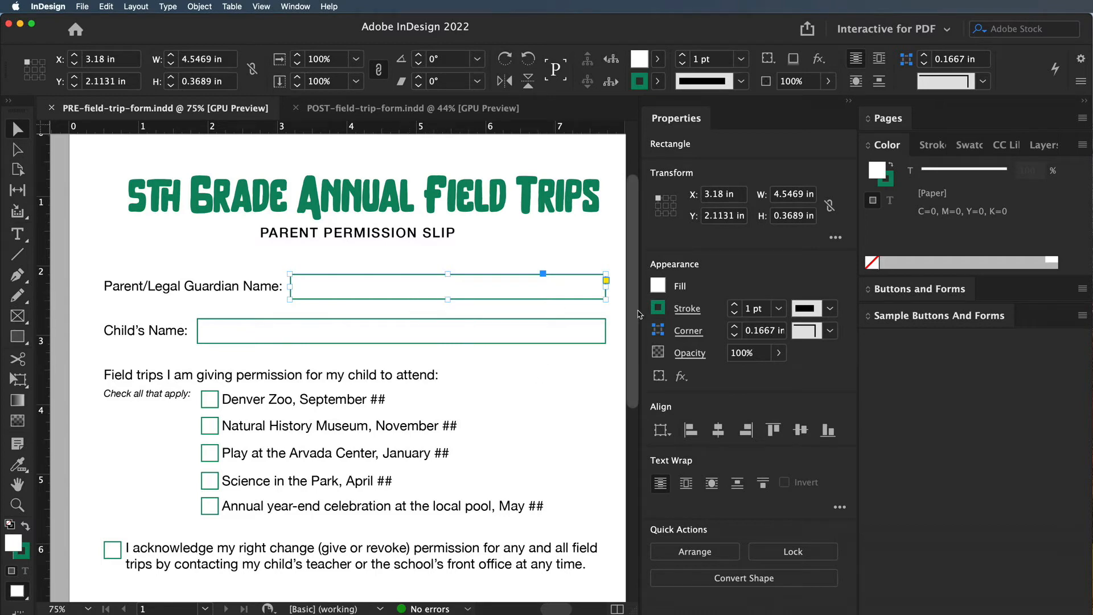
click(544, 315)
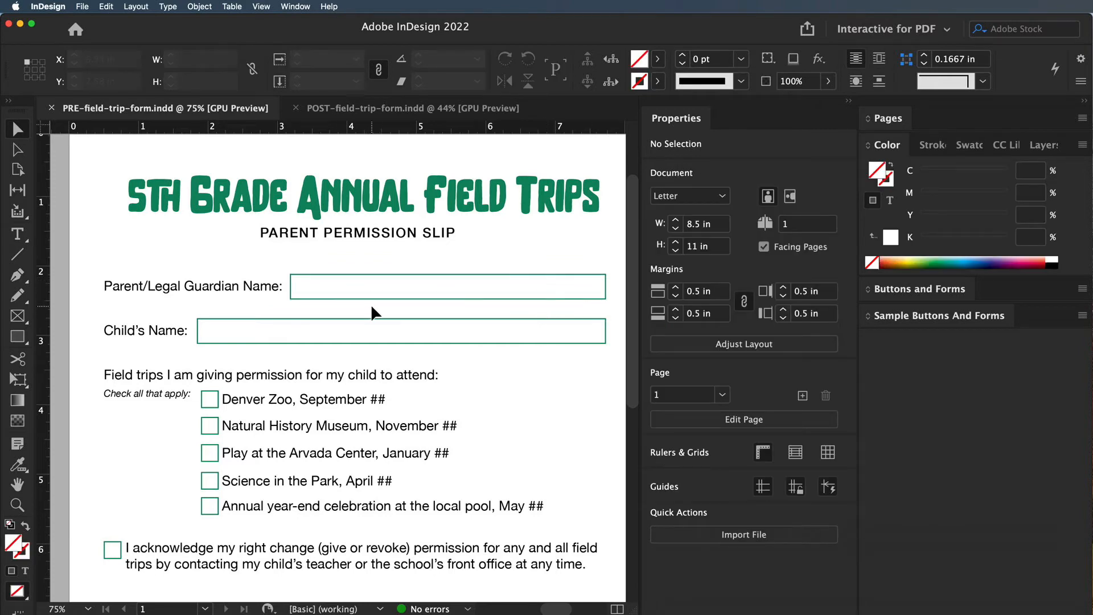
Select the guardian and Child's Name boxes, then switch to POST-field-trip-form.indd.
click(448, 286)
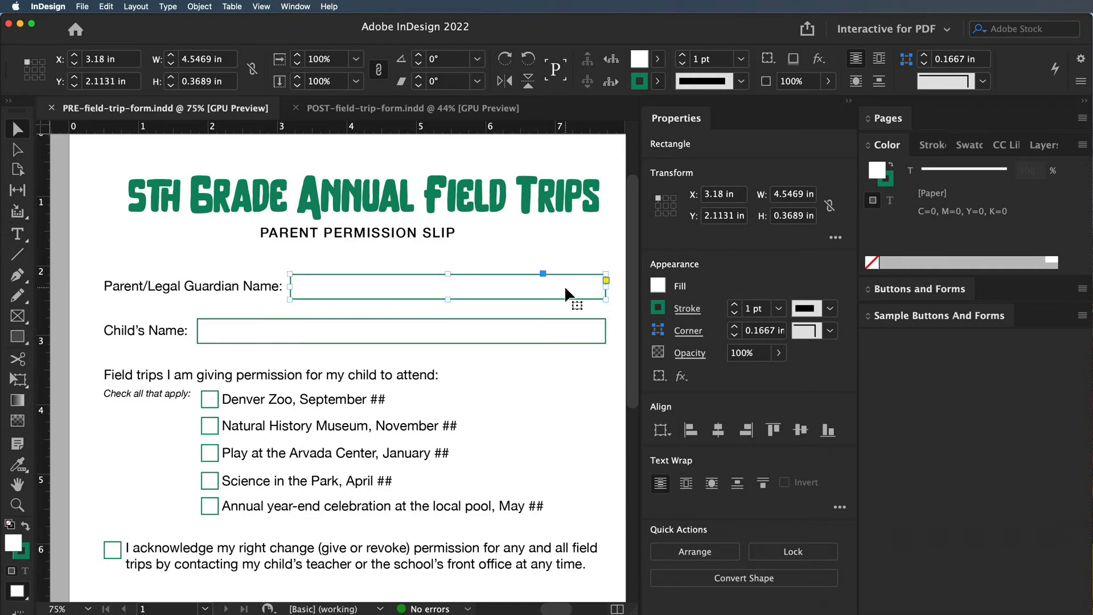
mouse_move(659, 292)
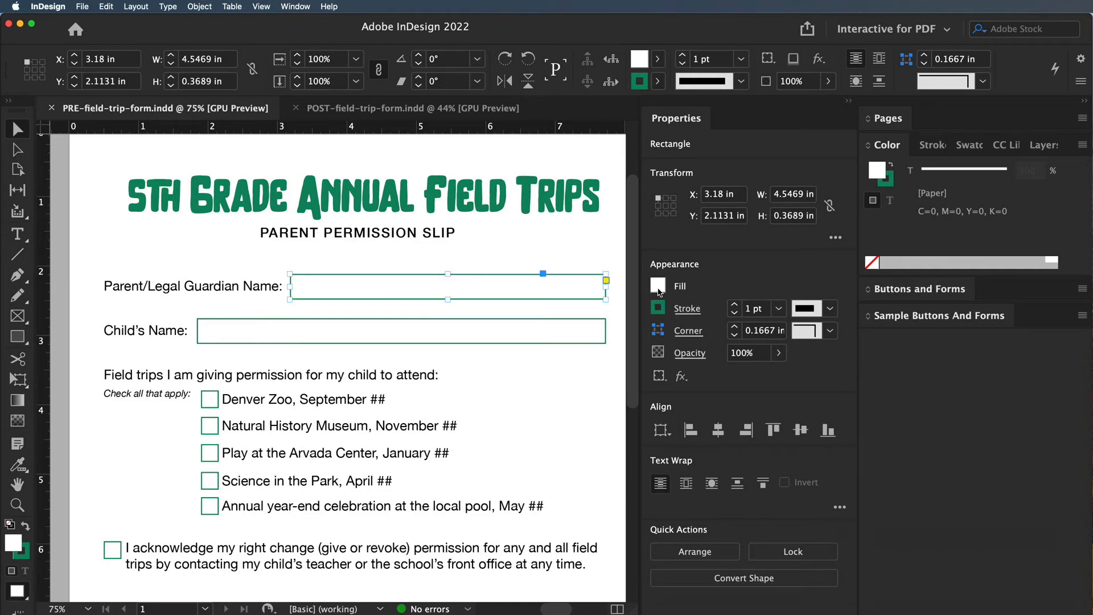
click(656, 285)
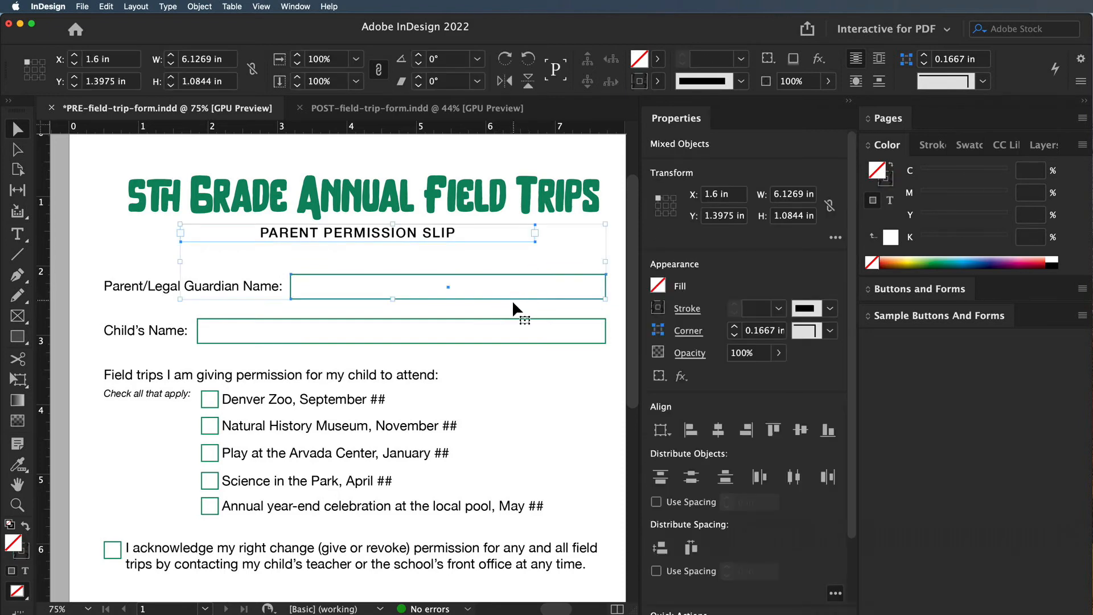
click(491, 283)
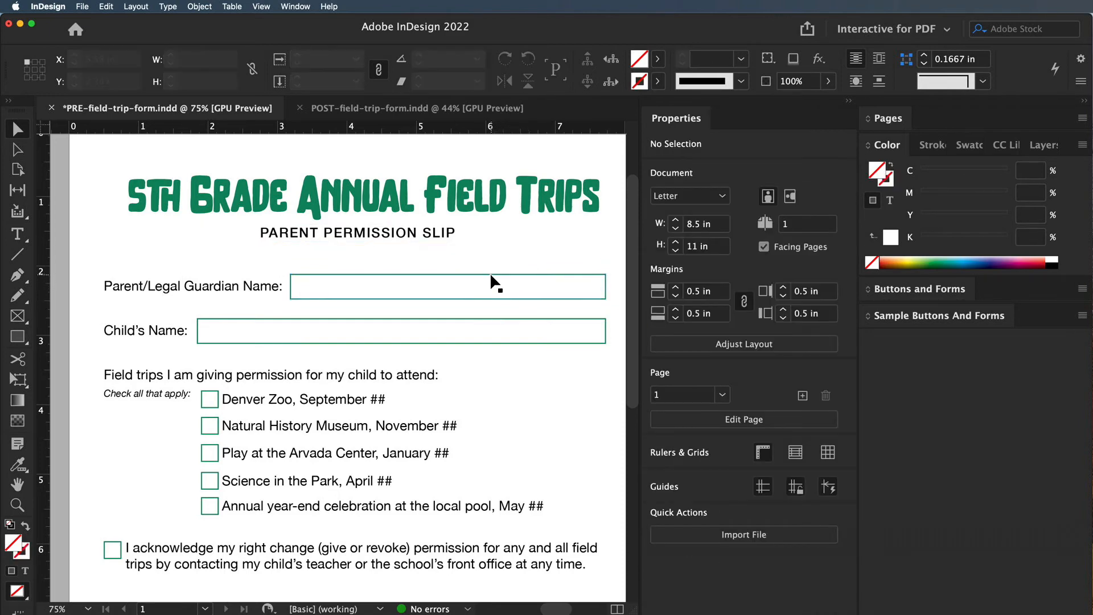
click(448, 286)
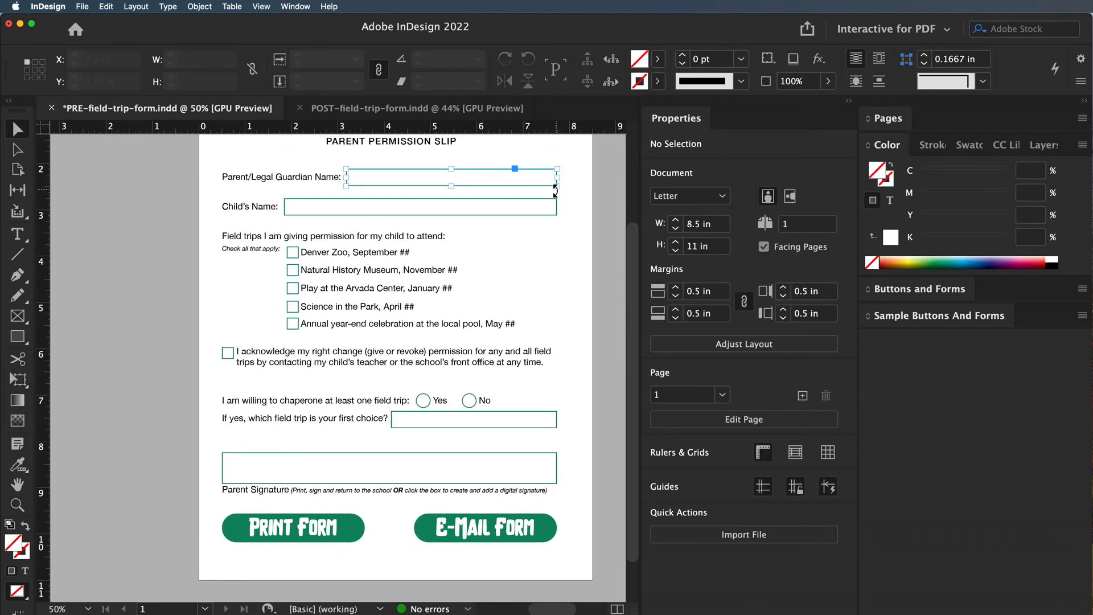
click(419, 206)
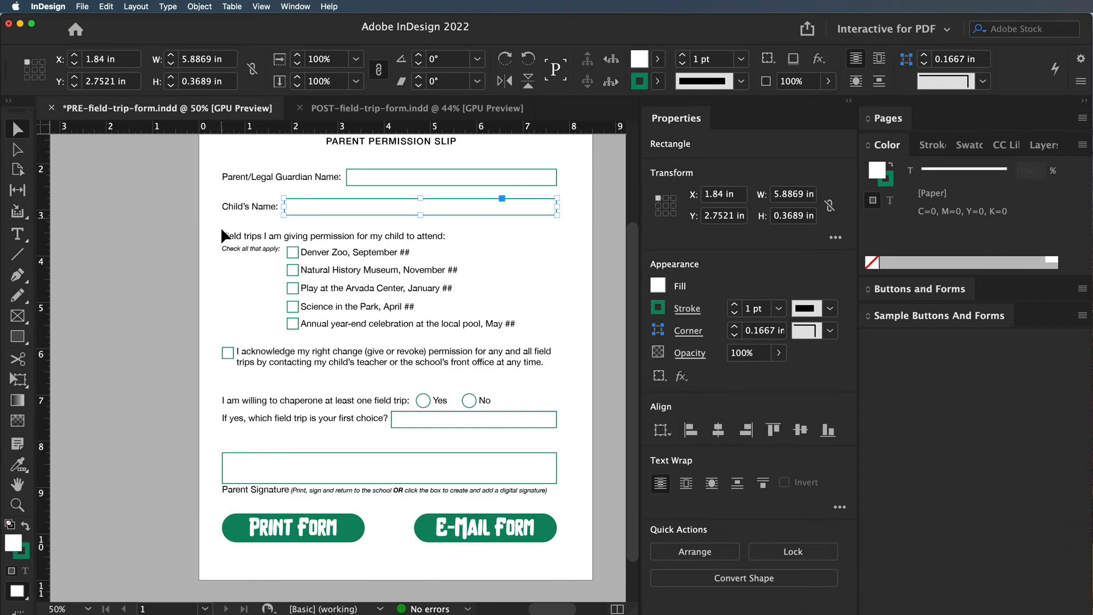
mouse_move(221, 524)
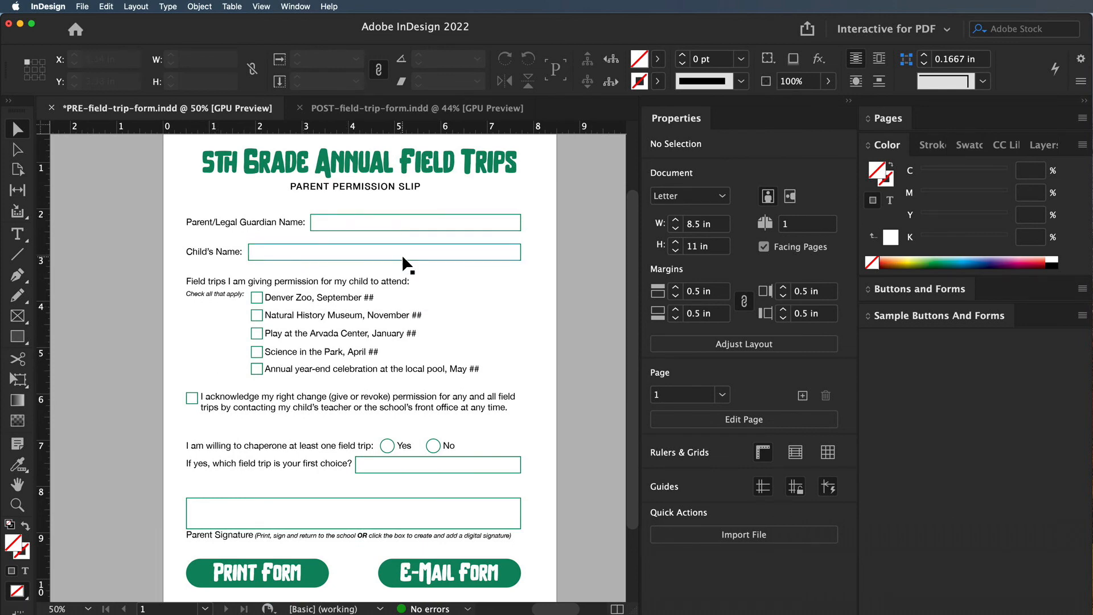
mouse_move(398, 193)
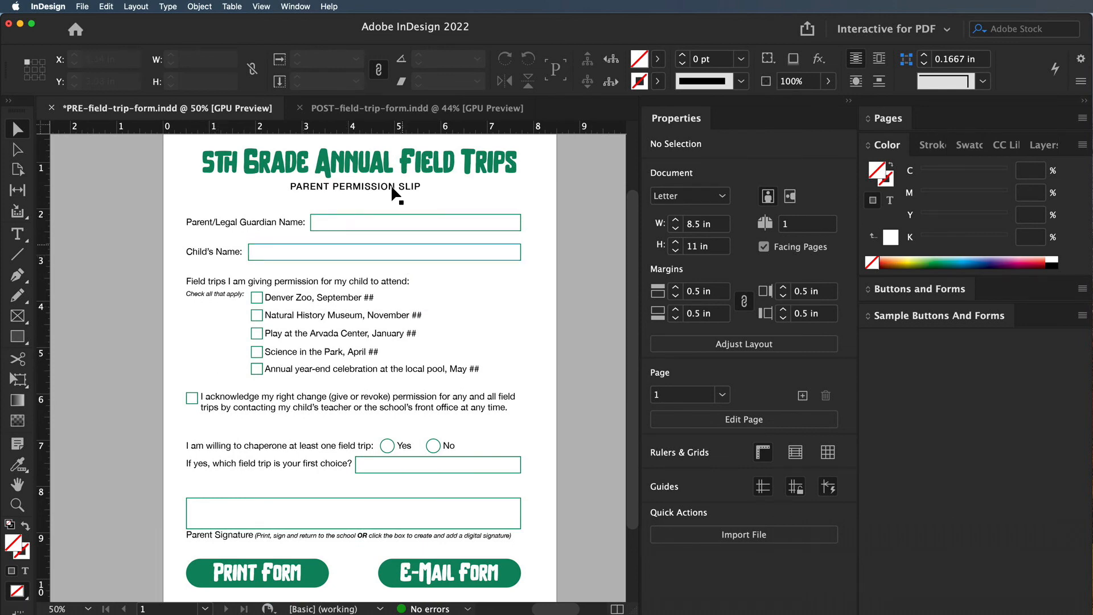
click(416, 108)
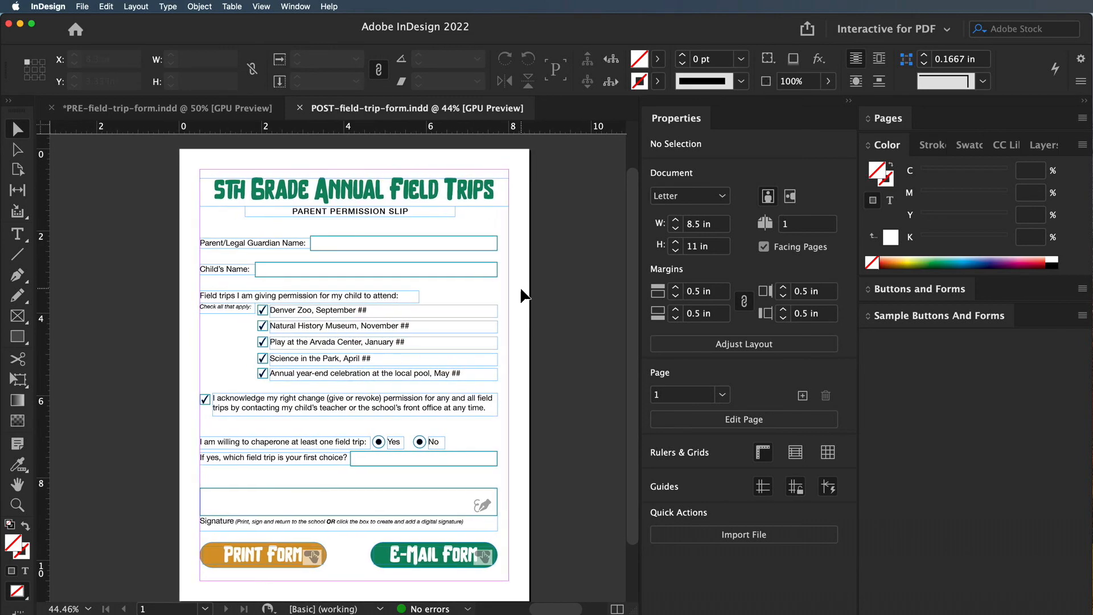
Inspect the Child's Name text field and the Parent or Guardian Signature field settings.
click(375, 269)
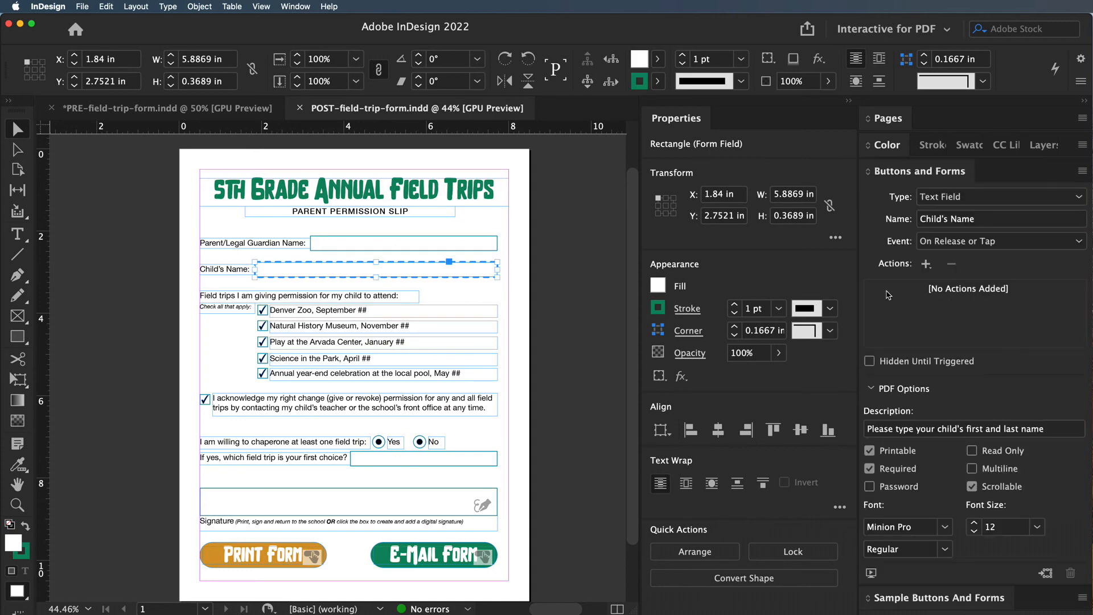
click(349, 501)
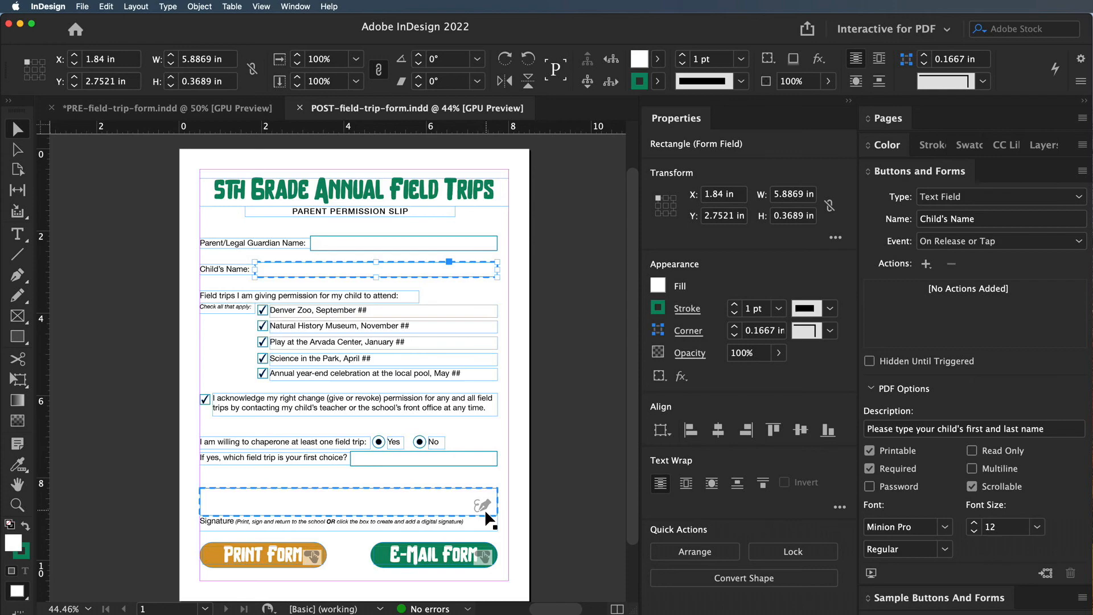
click(349, 502)
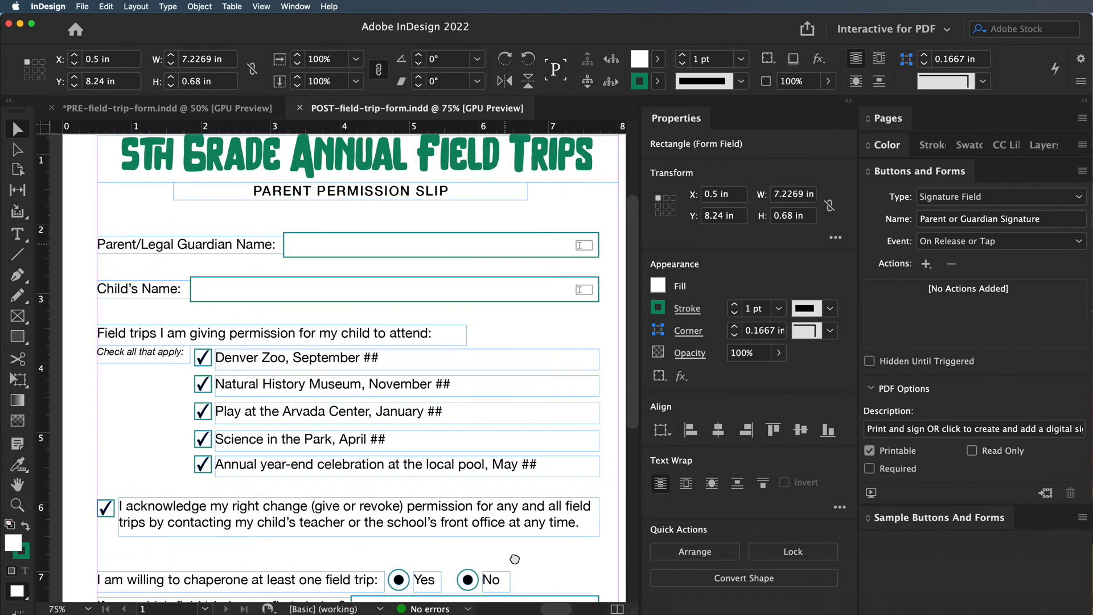
click(395, 288)
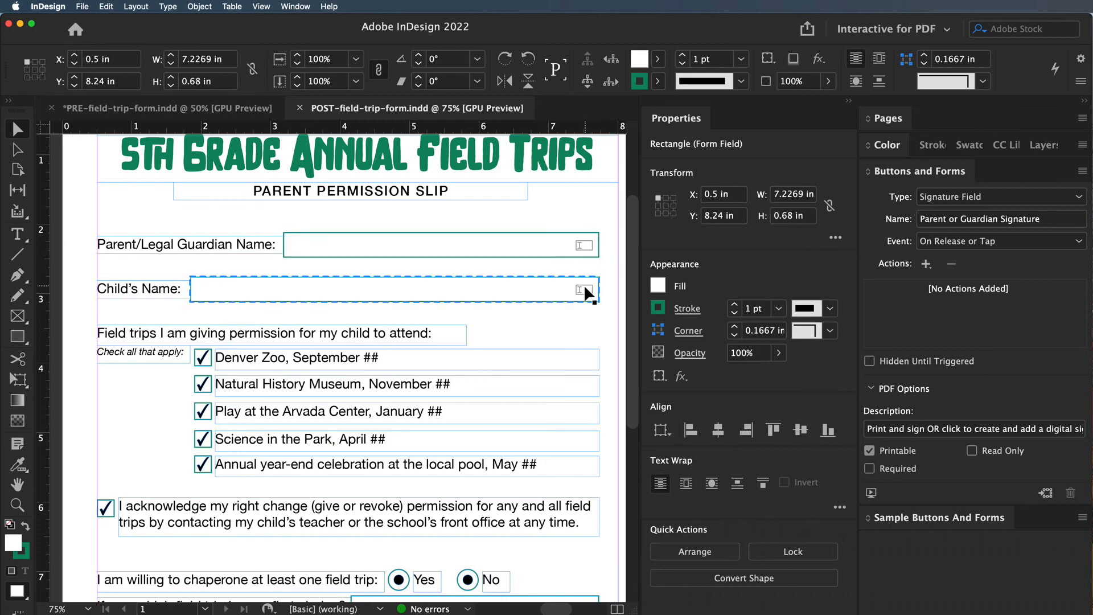
scroll(down, 3)
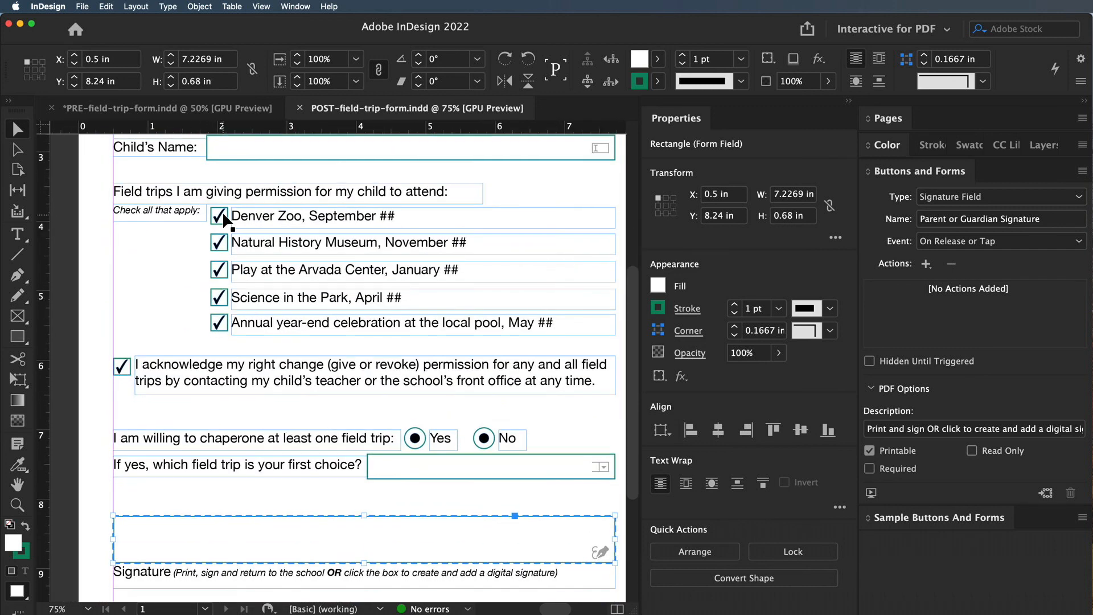
scroll(down, 3)
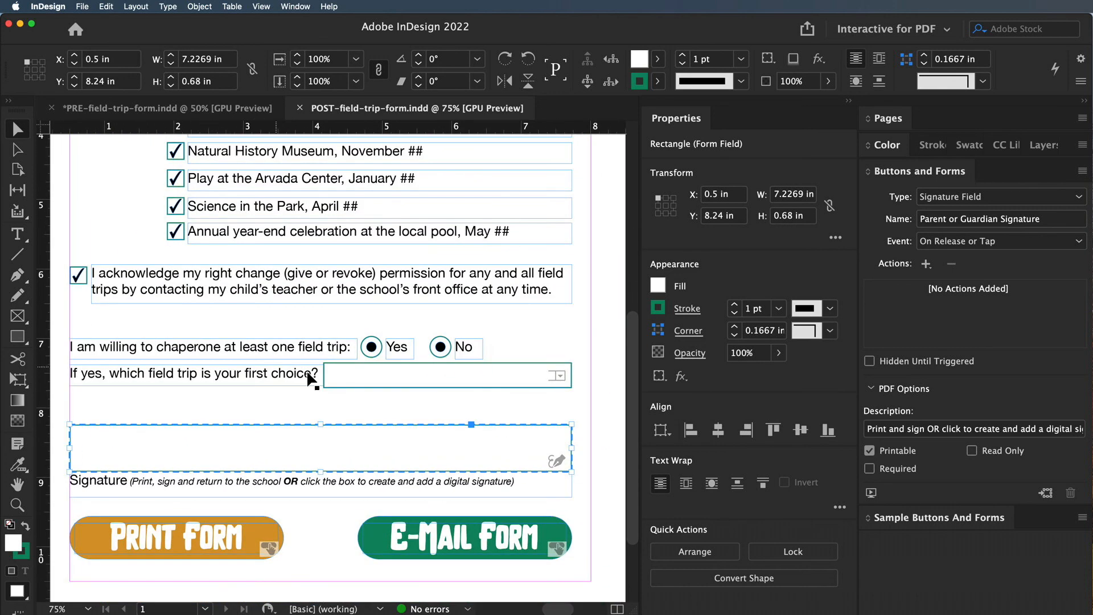